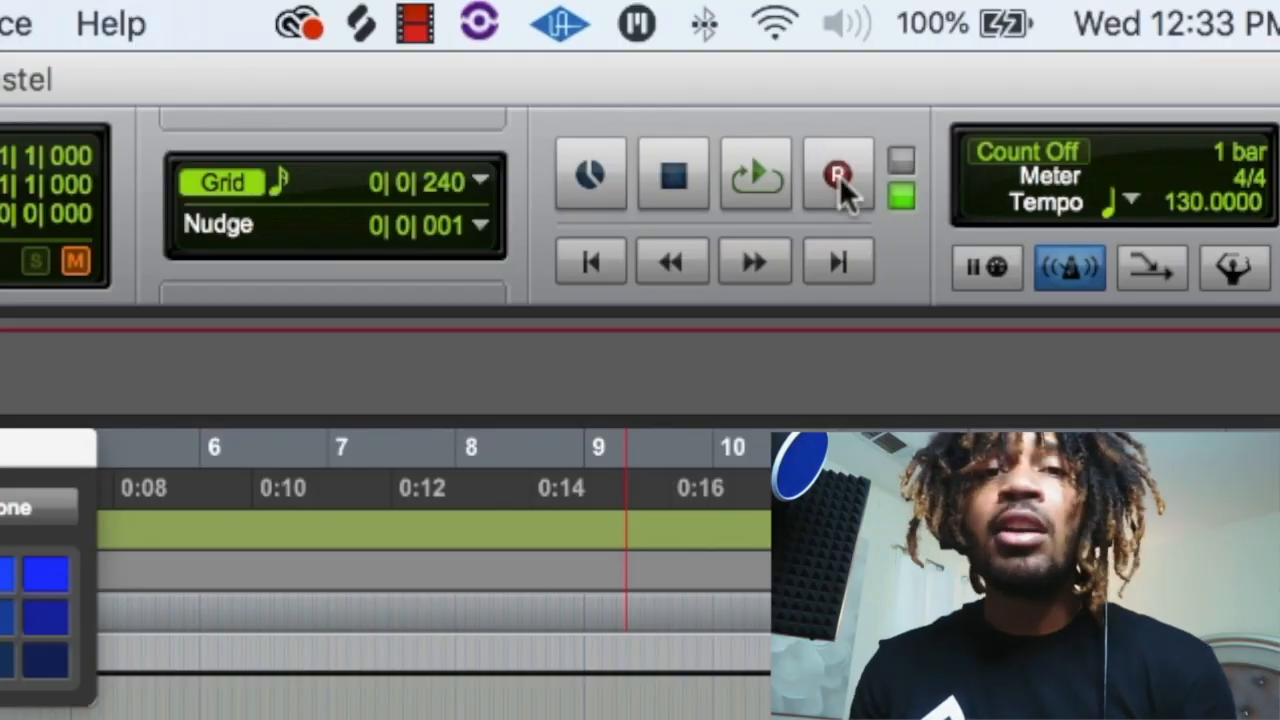
Step: Switch the transport record mode to QuickPunch
click(838, 176)
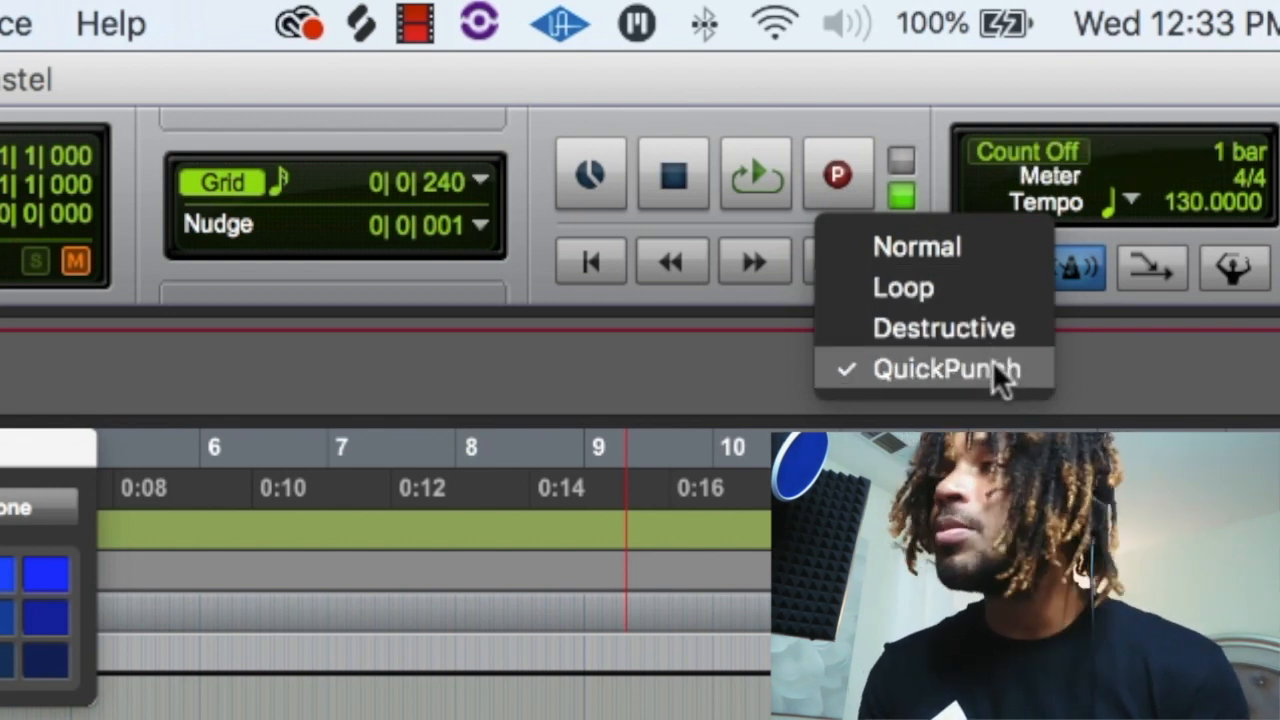
click(946, 368)
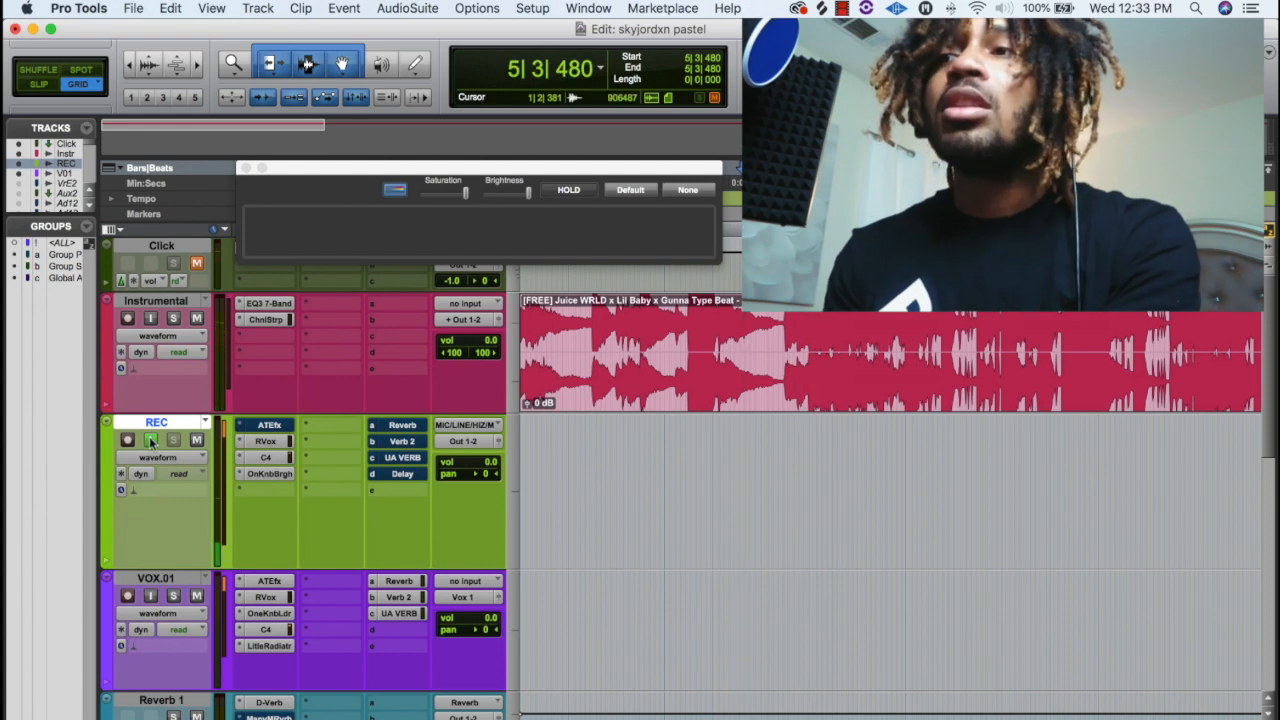
Step: Close the floating Color Palette window to reveal the session rulers
click(128, 440)
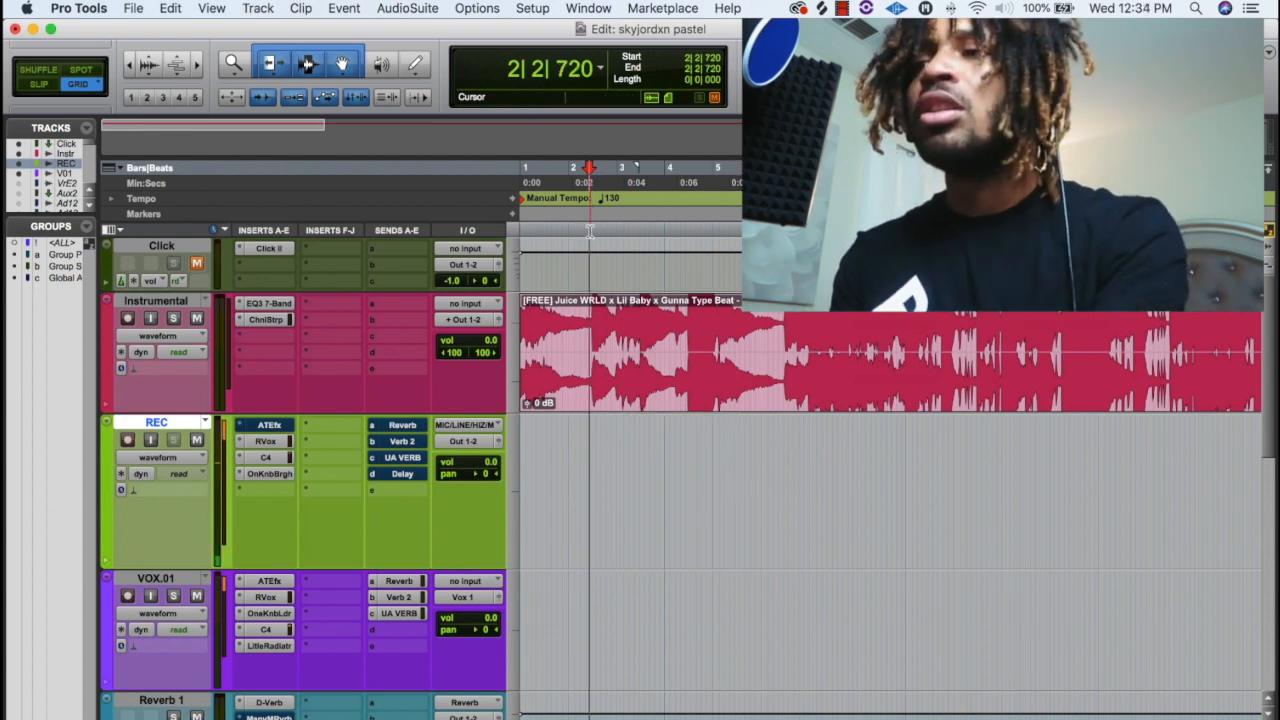
Step: Record the vocal take and duplicate VOX.01 without its active playlist into VOX.dup1
click(128, 440)
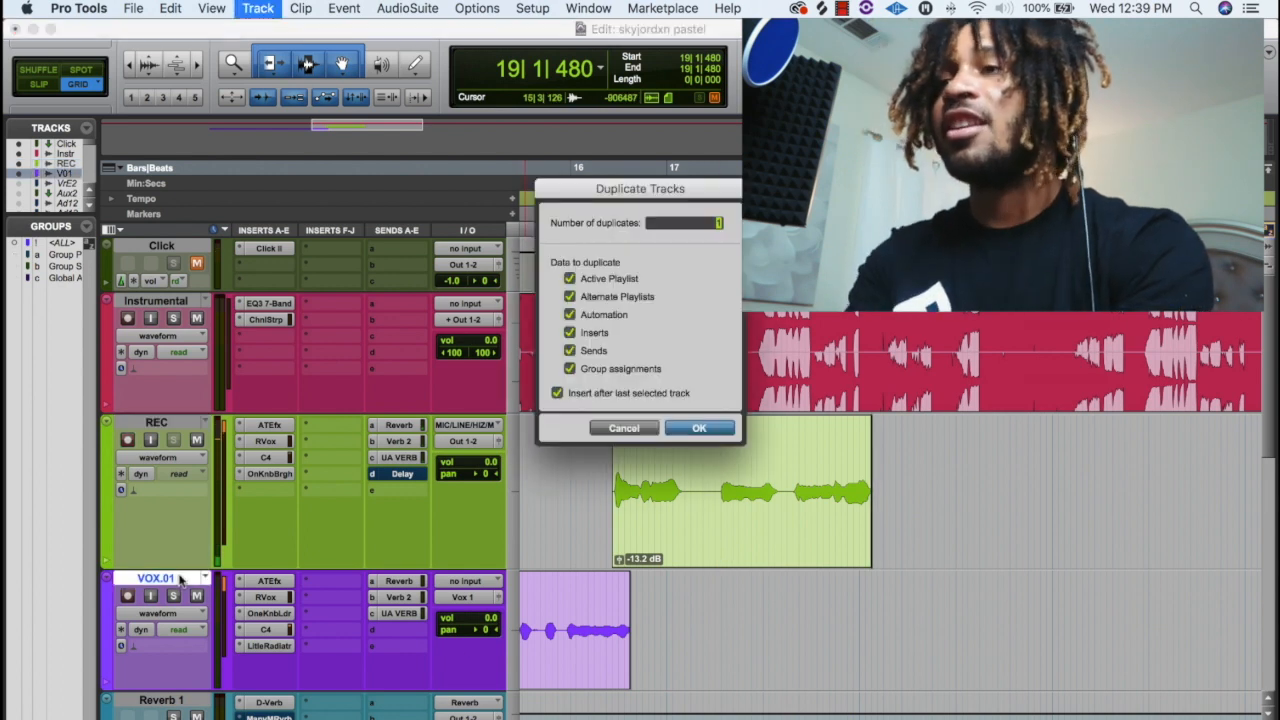
click(570, 278)
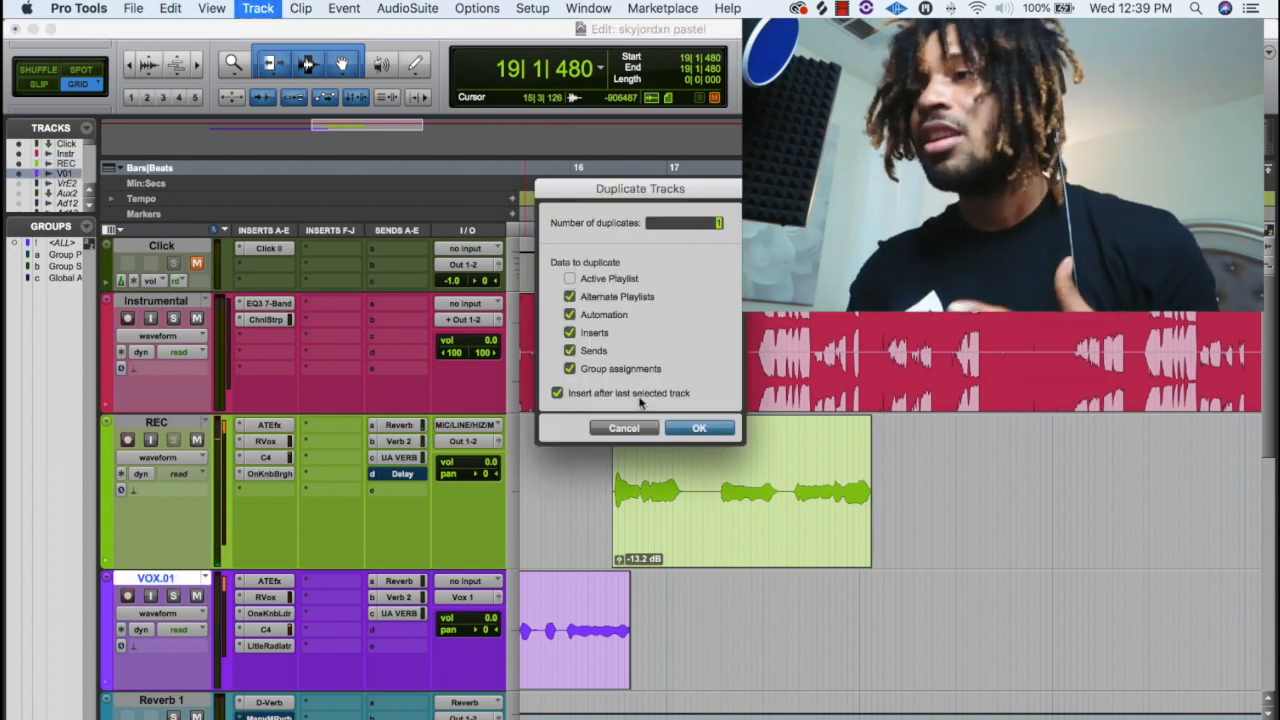
click(700, 428)
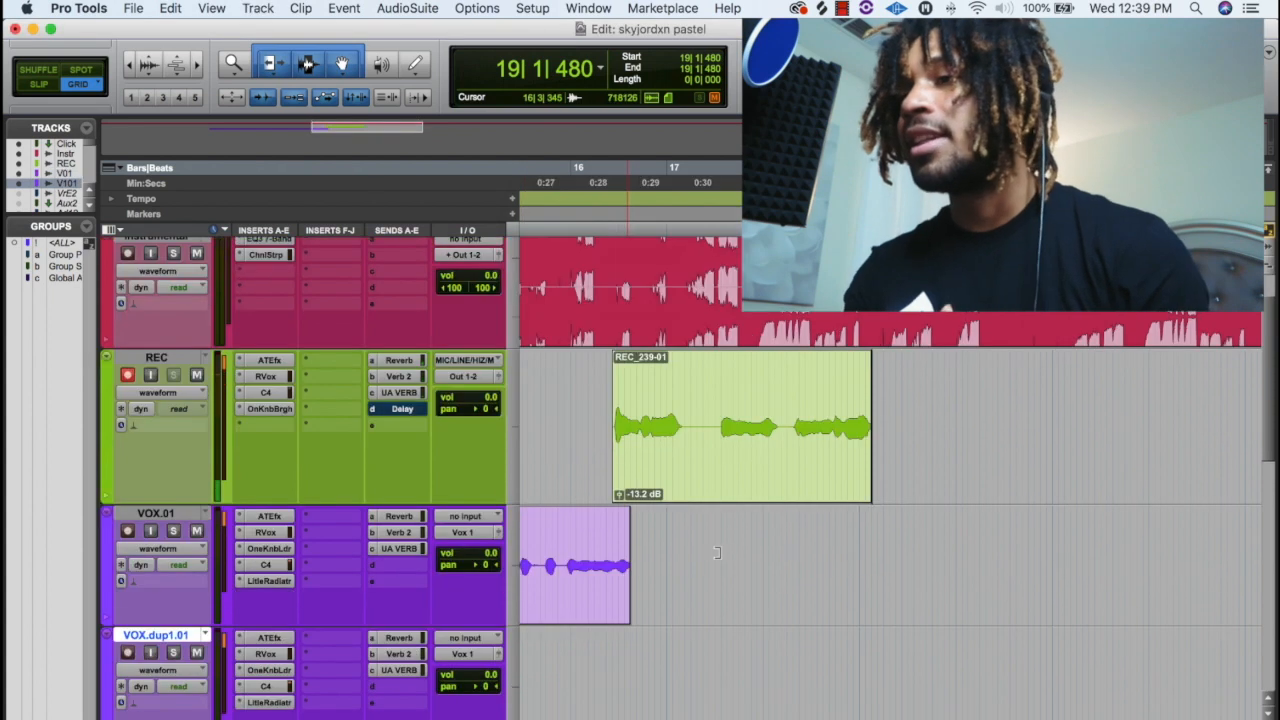